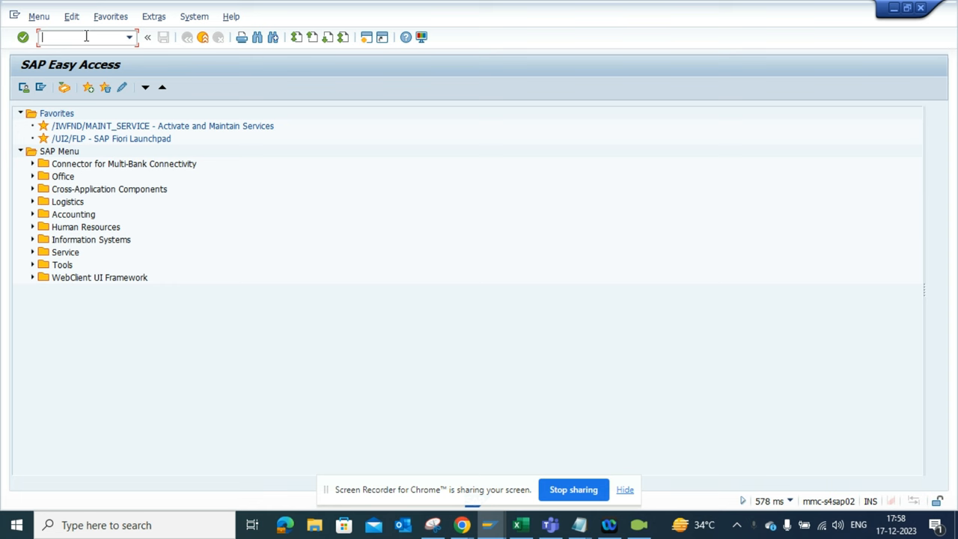
type("/nme2")
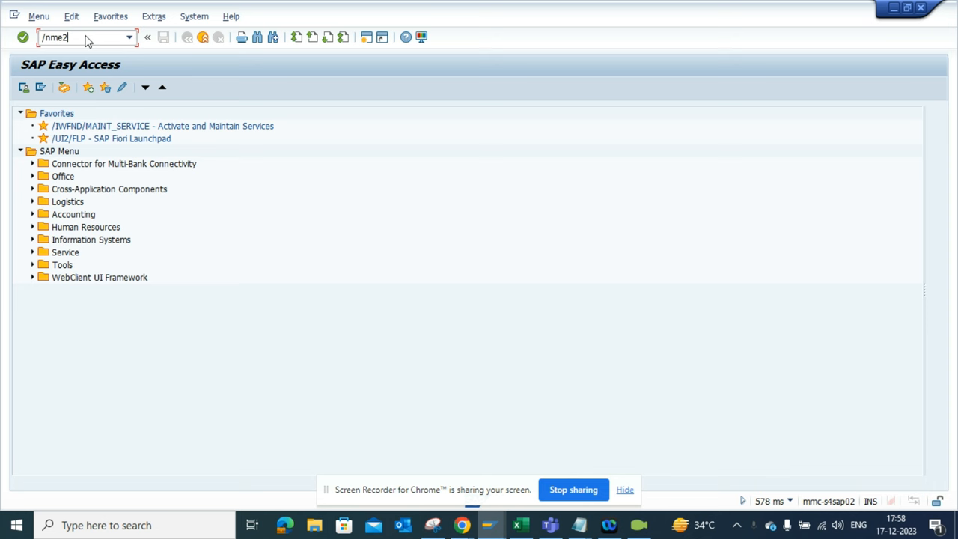
key("Enter")
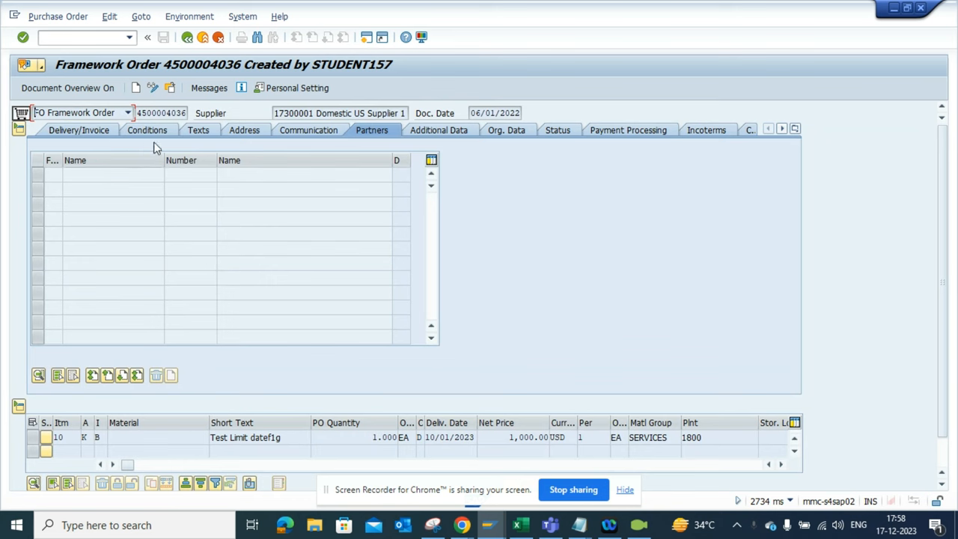
mouse_move(505, 129)
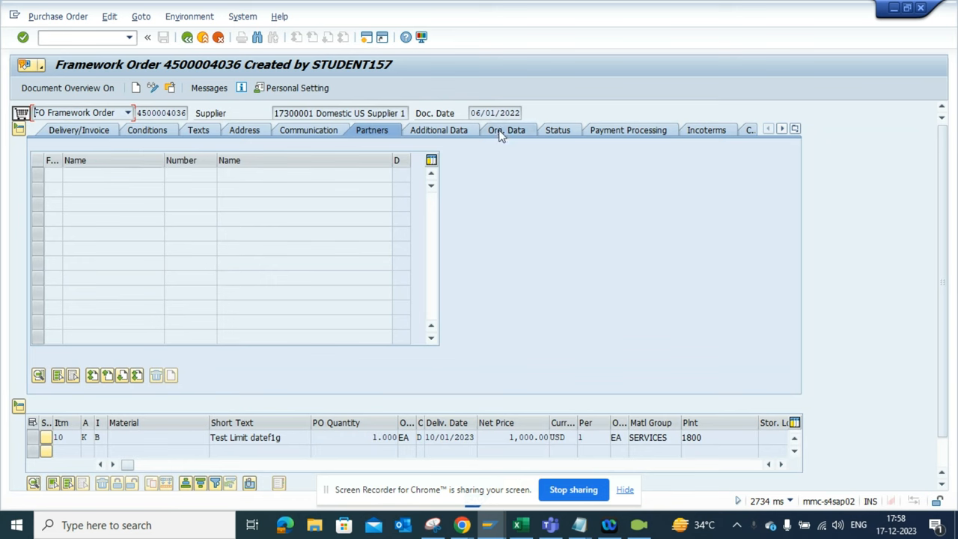
Show the Org. Data tab (group BMI, company code 1710) and open Purch. Group field help
left_click(503, 129)
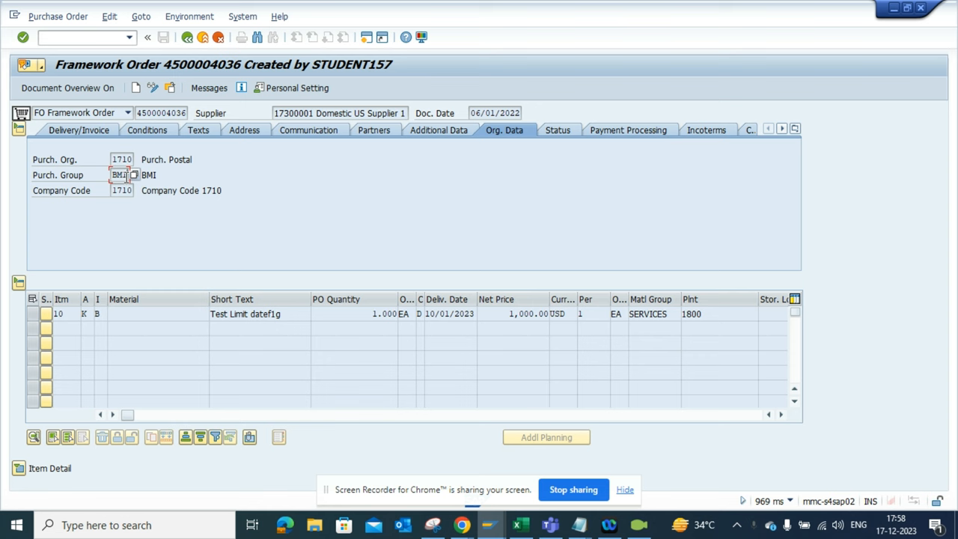
right_click(119, 174)
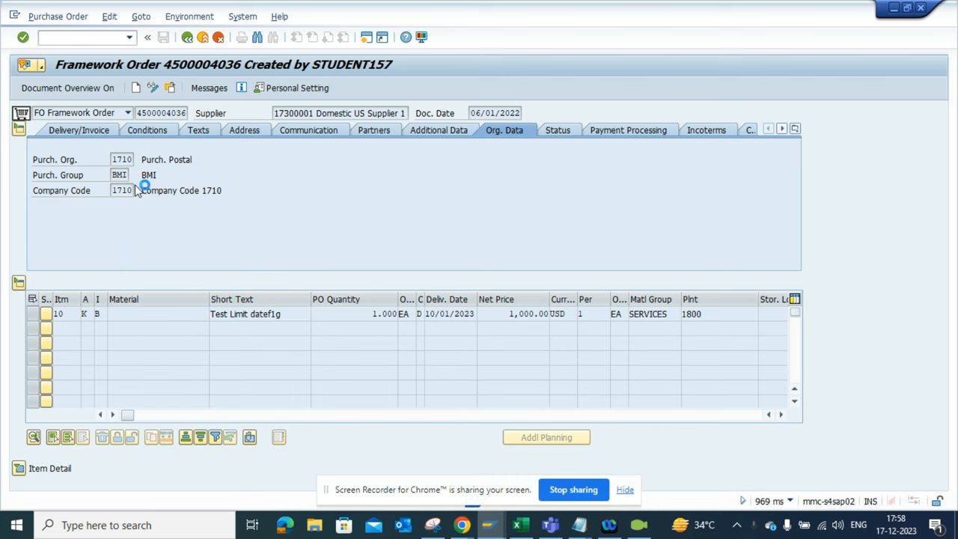
left_click(119, 175)
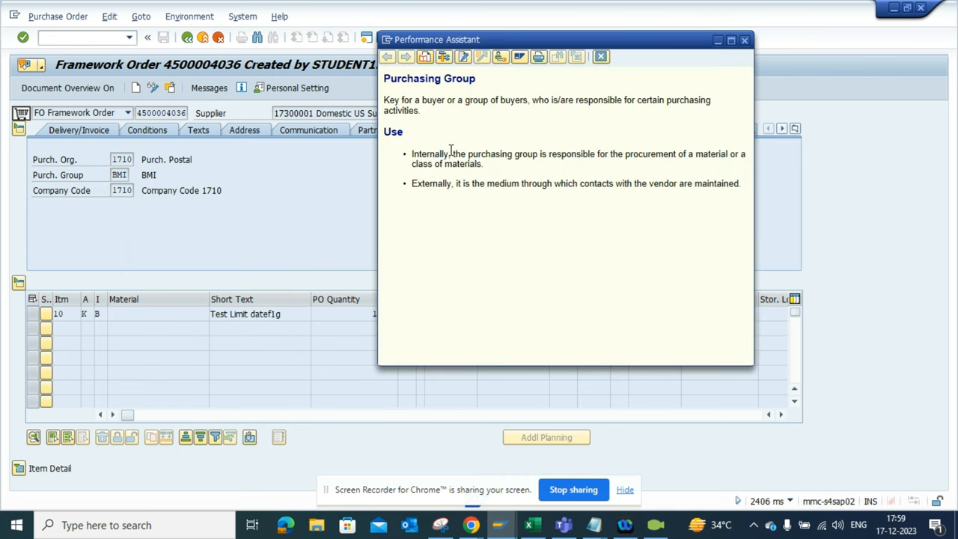
mouse_move(443, 57)
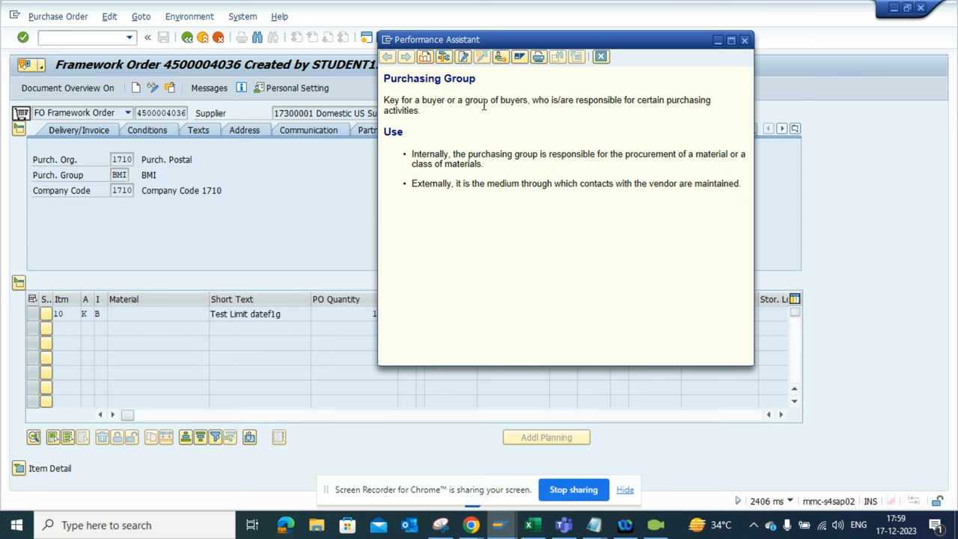
mouse_move(511, 84)
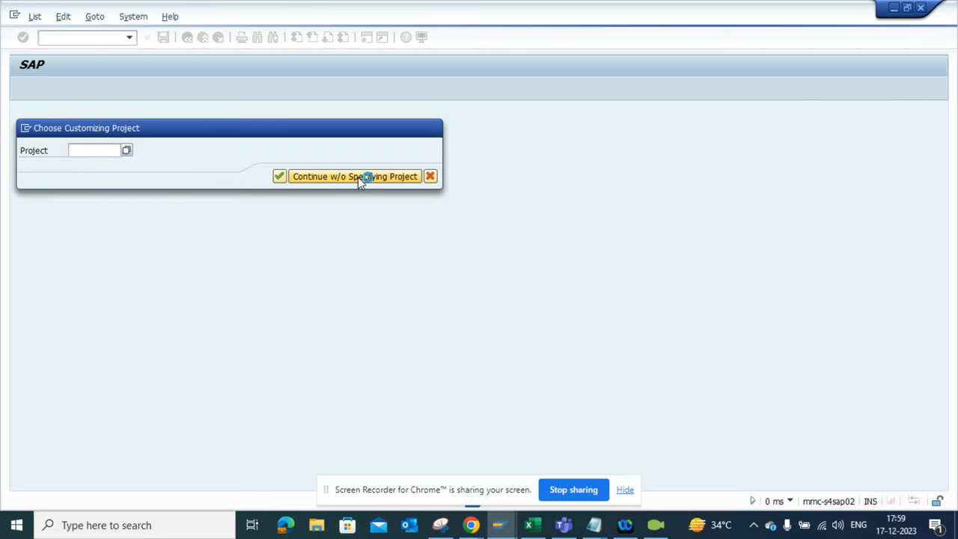
Continue into Customizing without specifying a project, reaching the purchasing group IMG activities
left_click(355, 176)
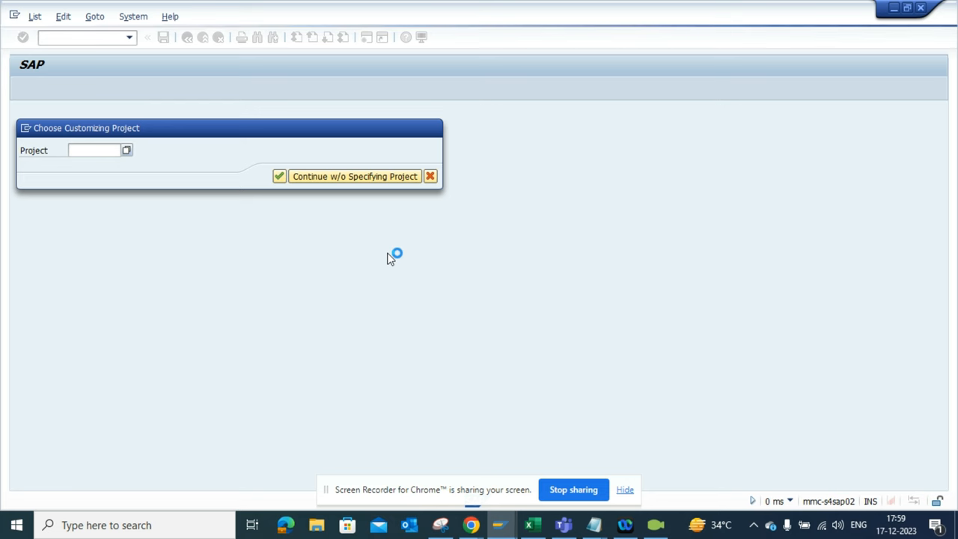
left_click(354, 176)
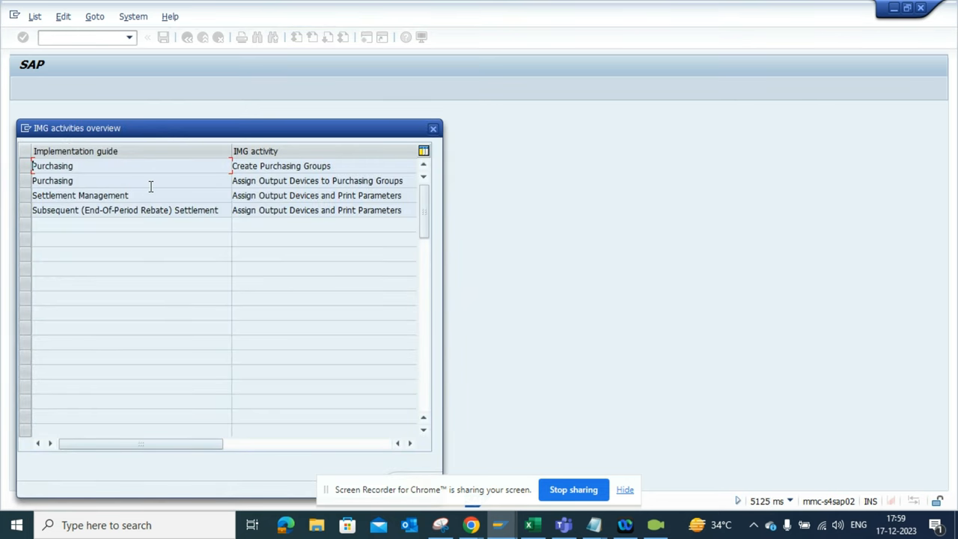
Select the Create Purchasing Groups activity, then close the IMG activities overview
left_click(53, 166)
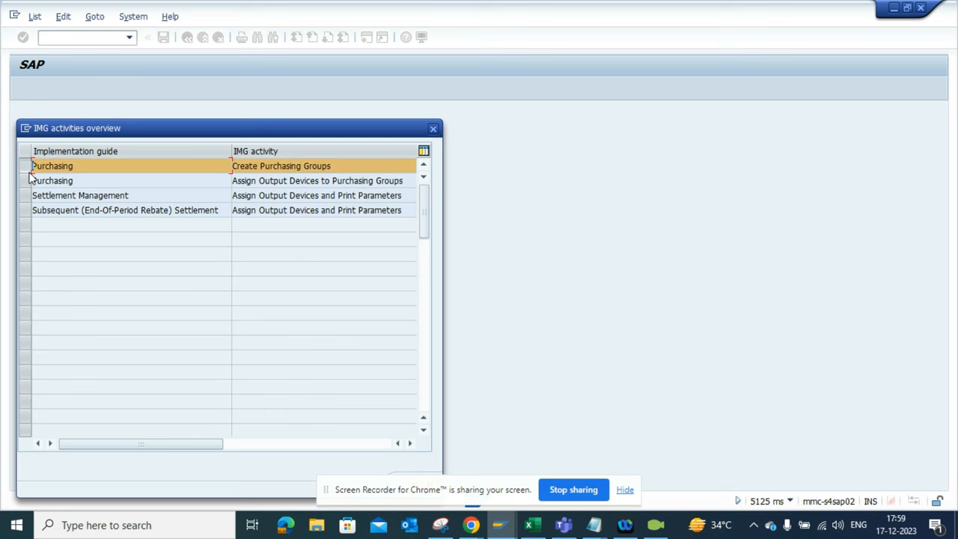
mouse_move(380, 138)
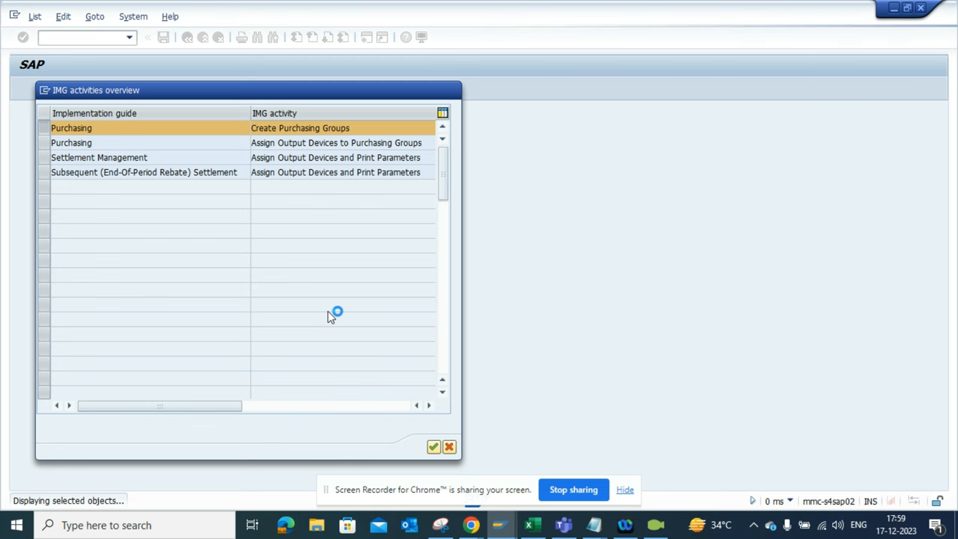
left_click(432, 446)
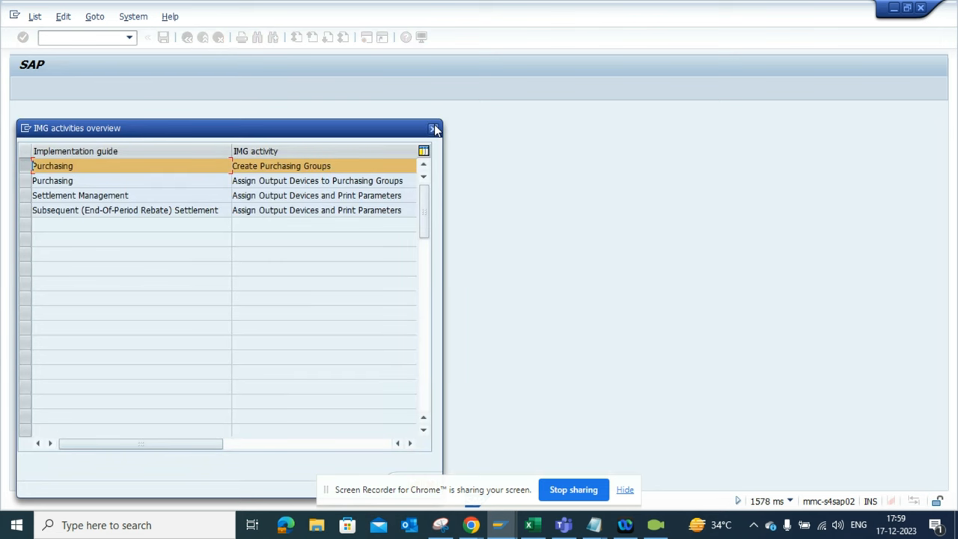
mouse_move(264, 127)
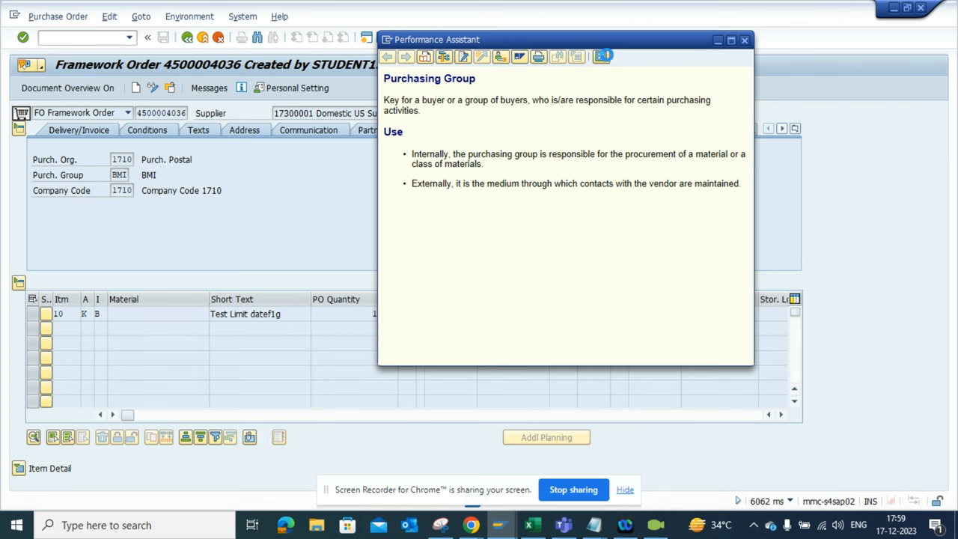
Reopen Customizing without a project and open Purchasing's Define Document Types in the IMG
left_click(744, 40)
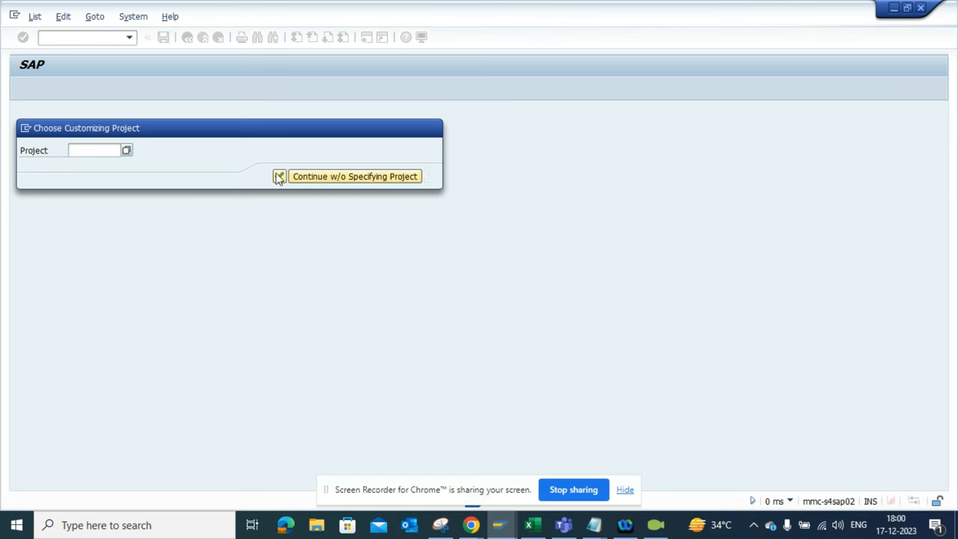
left_click(354, 176)
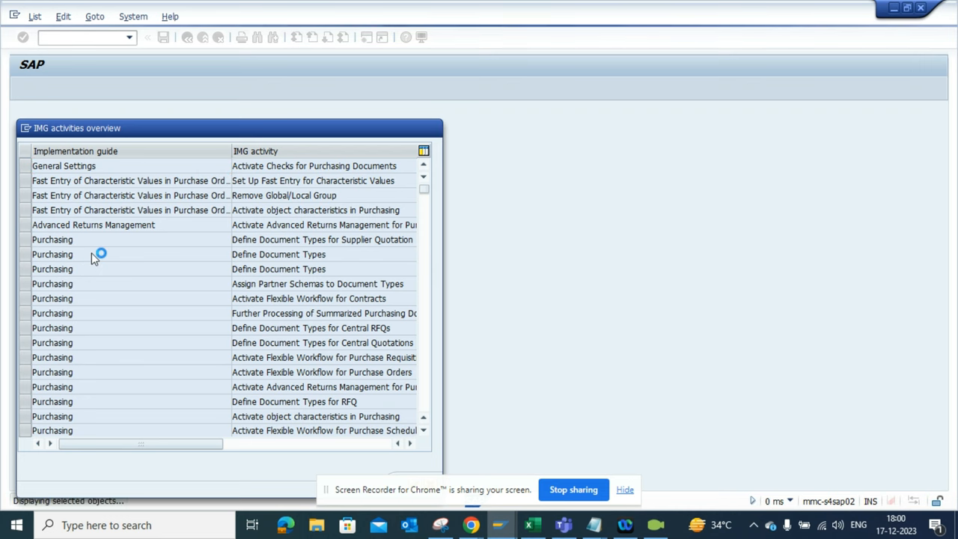
mouse_move(165, 267)
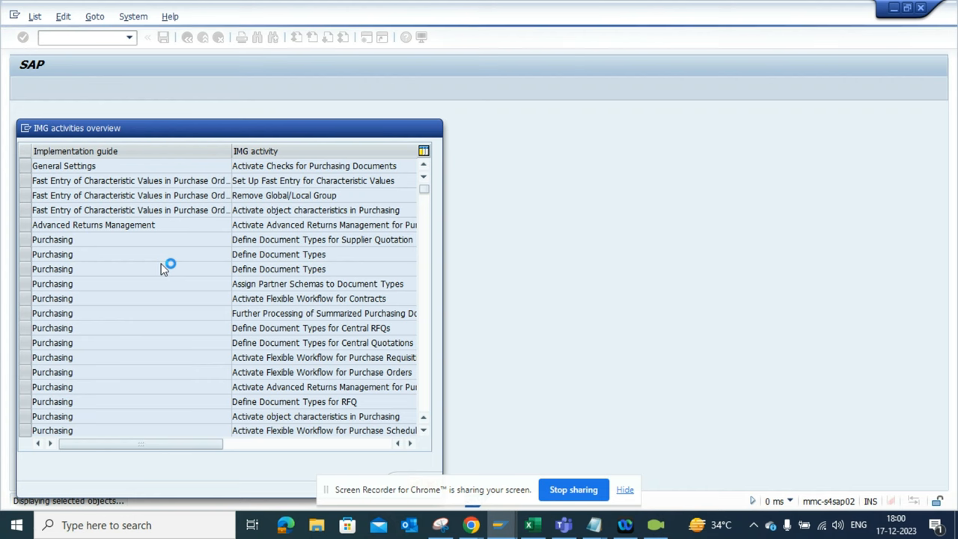
double_click(277, 253)
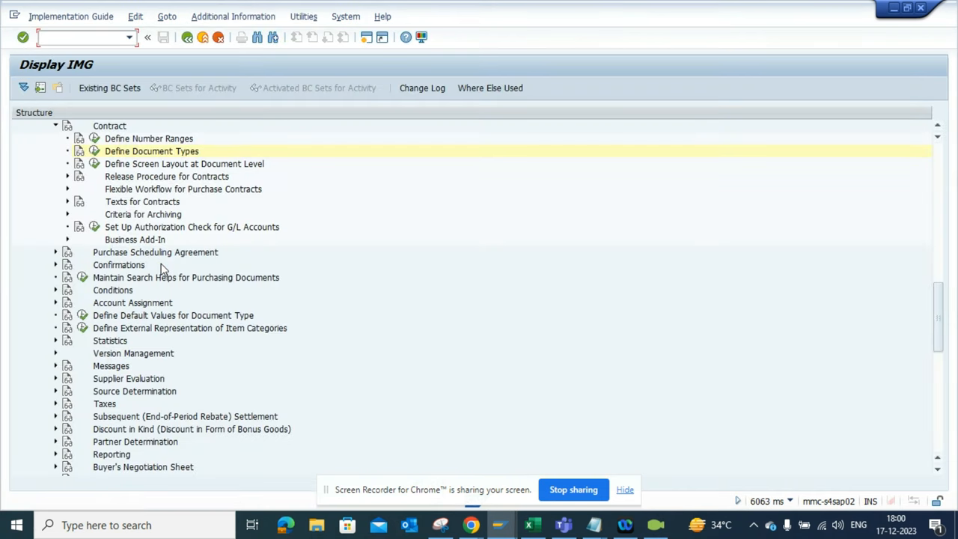